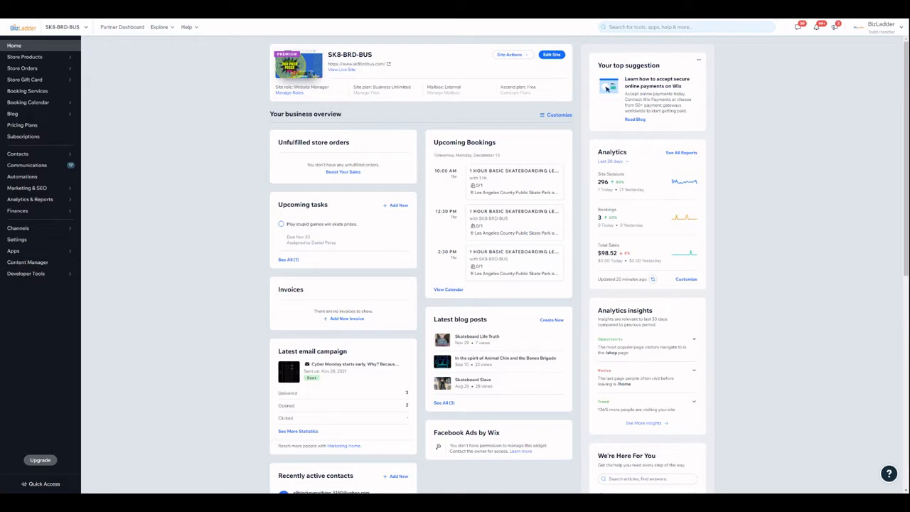
pyautogui.moveTo(746, 113)
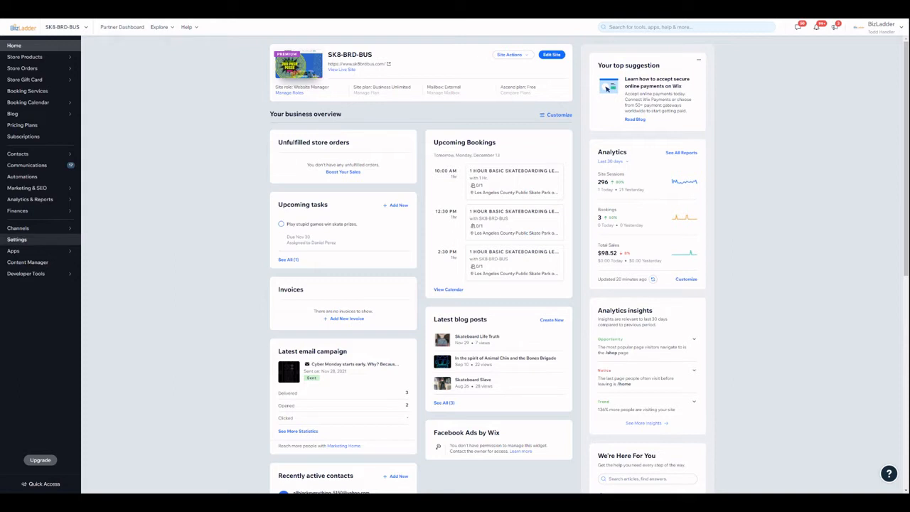
pyautogui.moveTo(44, 311)
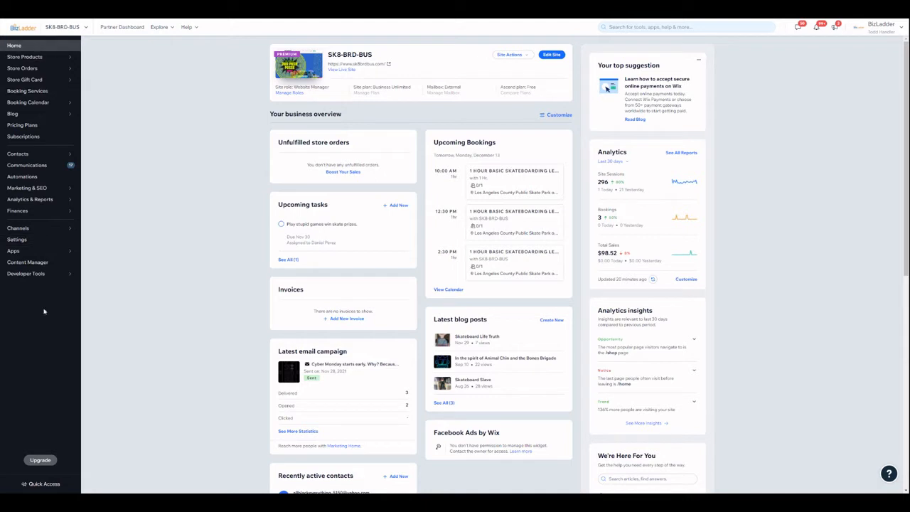
# Step: Show the order confirmation, shipping, download-link and pickup email settings under eCommerce Settings
pyautogui.click(17, 239)
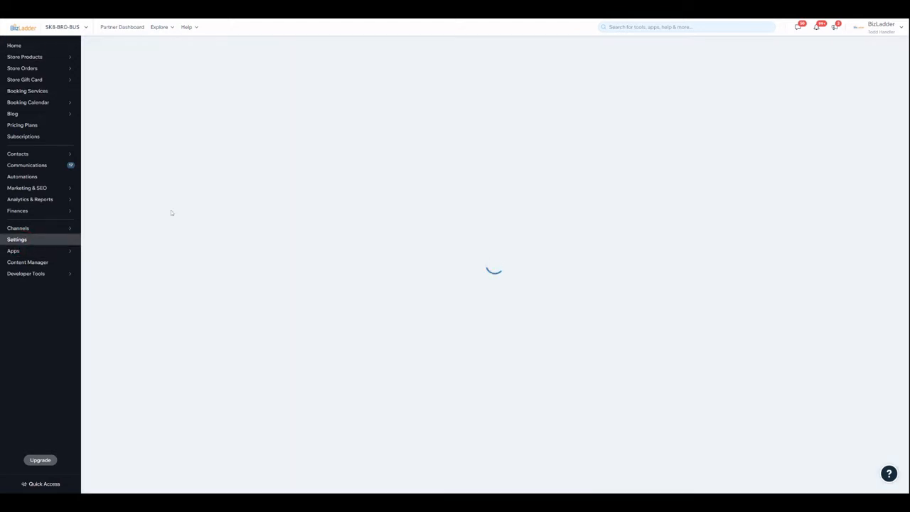
pyautogui.click(16, 239)
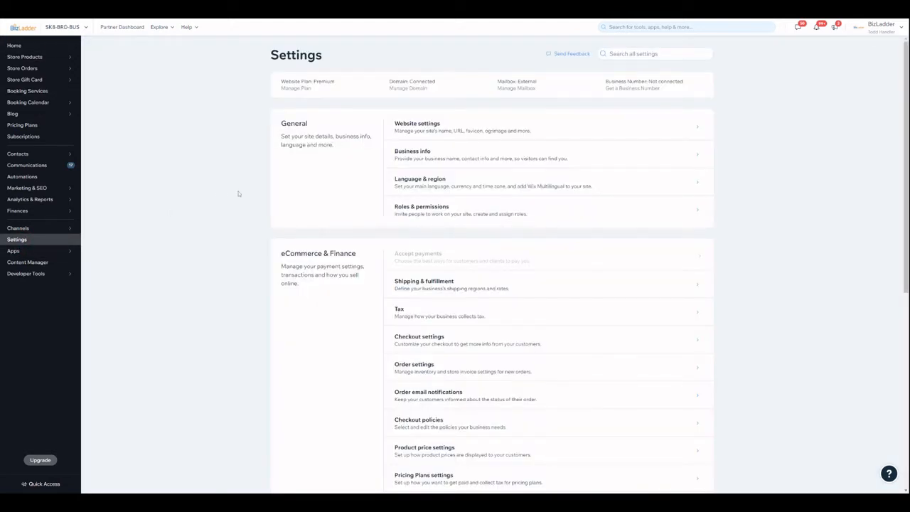
pyautogui.scroll(-3)
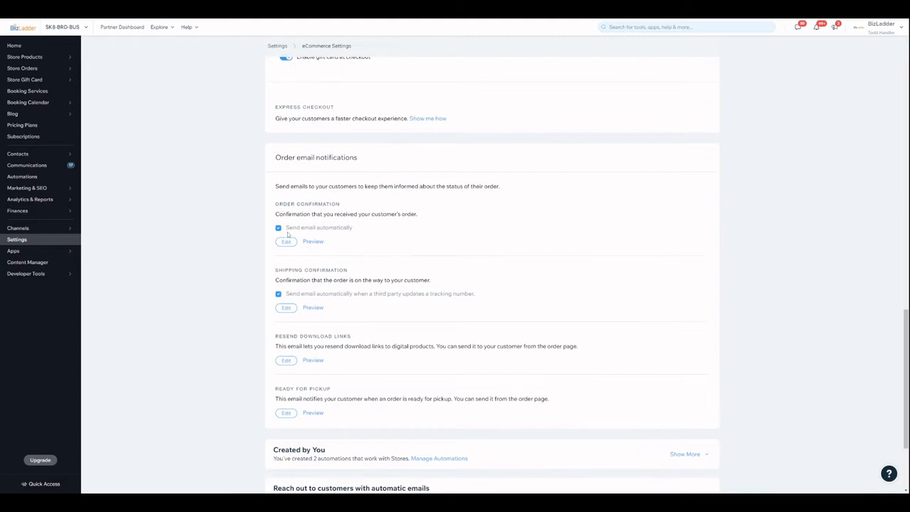
pyautogui.scroll(-3)
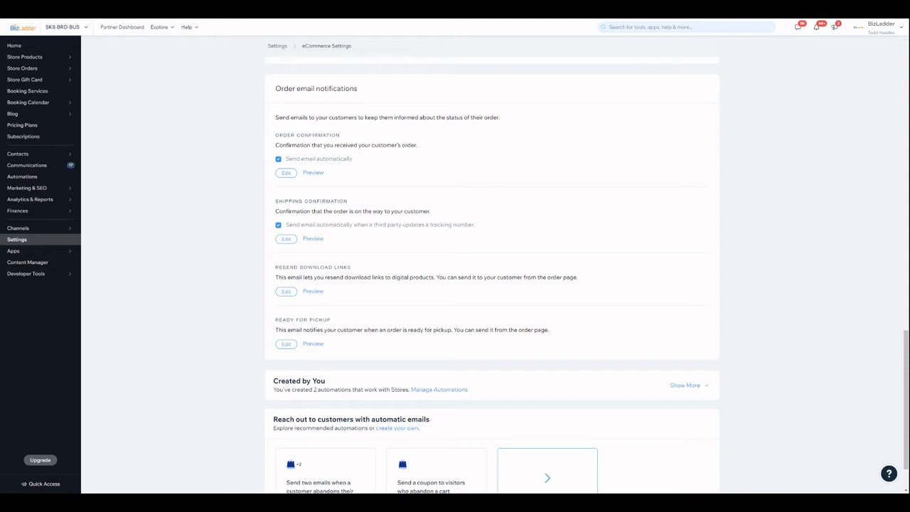
pyautogui.moveTo(224, 325)
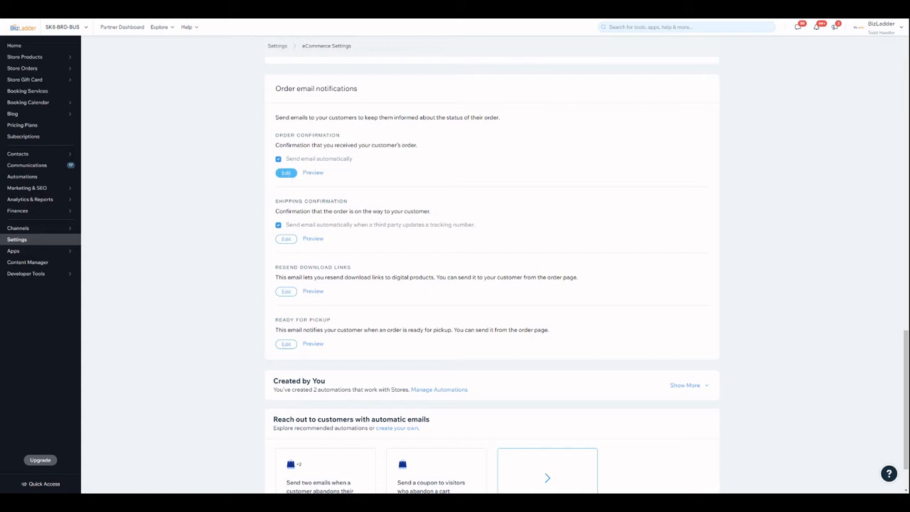
pyautogui.click(286, 173)
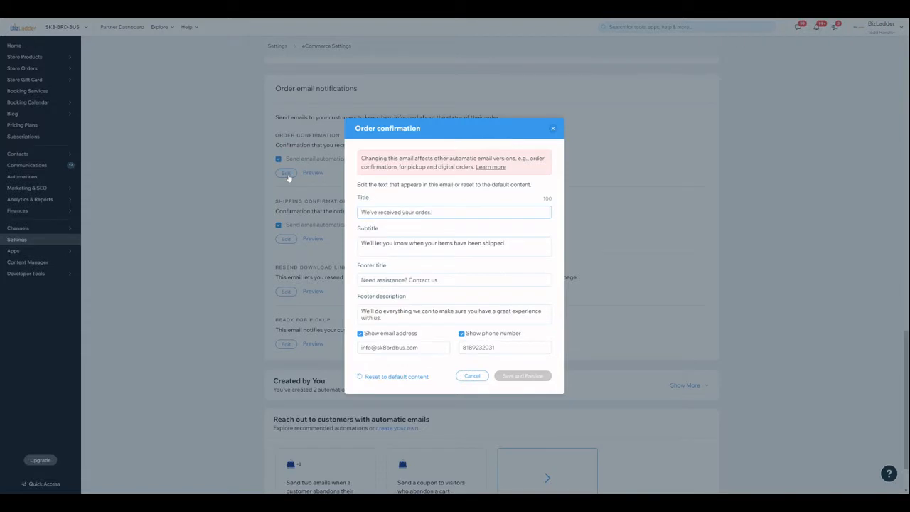
pyautogui.click(455, 212)
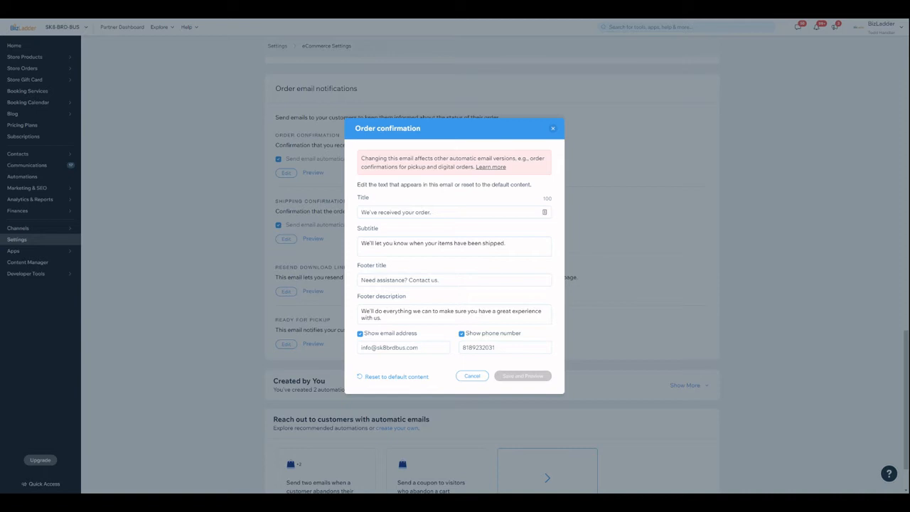
pyautogui.click(454, 244)
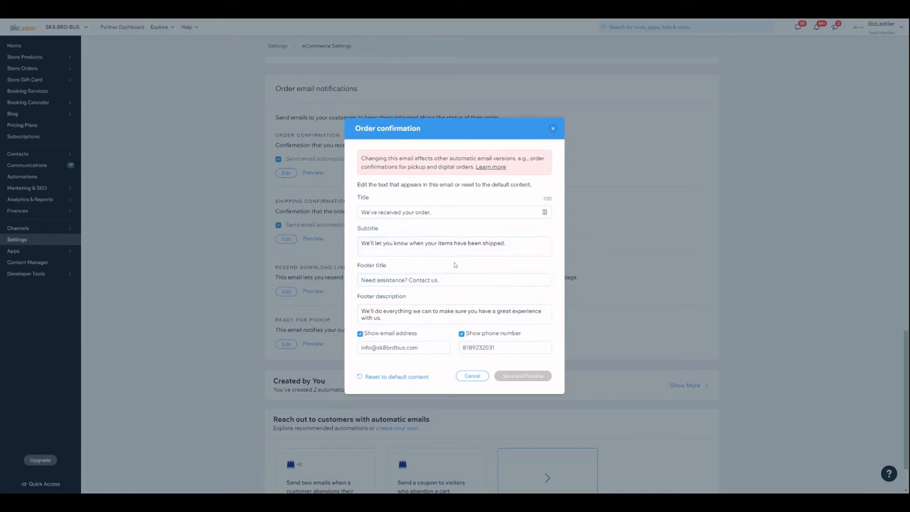
pyautogui.click(454, 242)
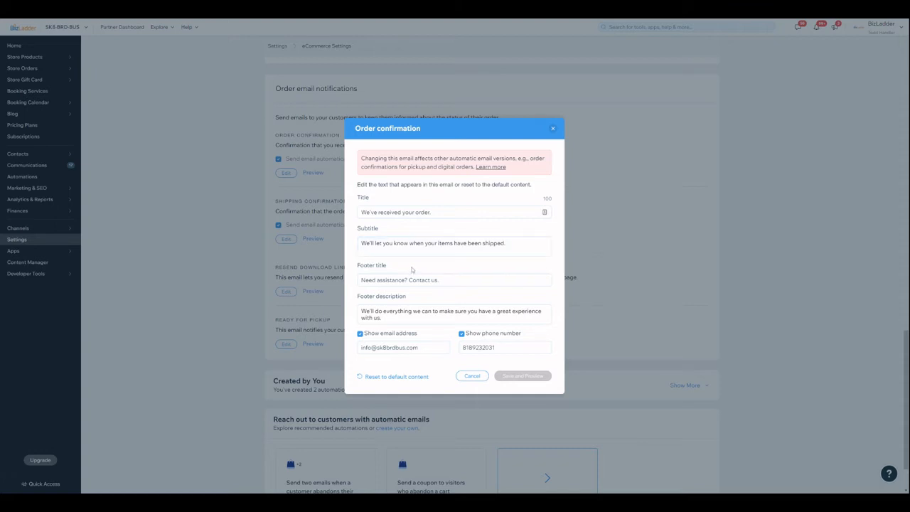
pyautogui.moveTo(409, 311)
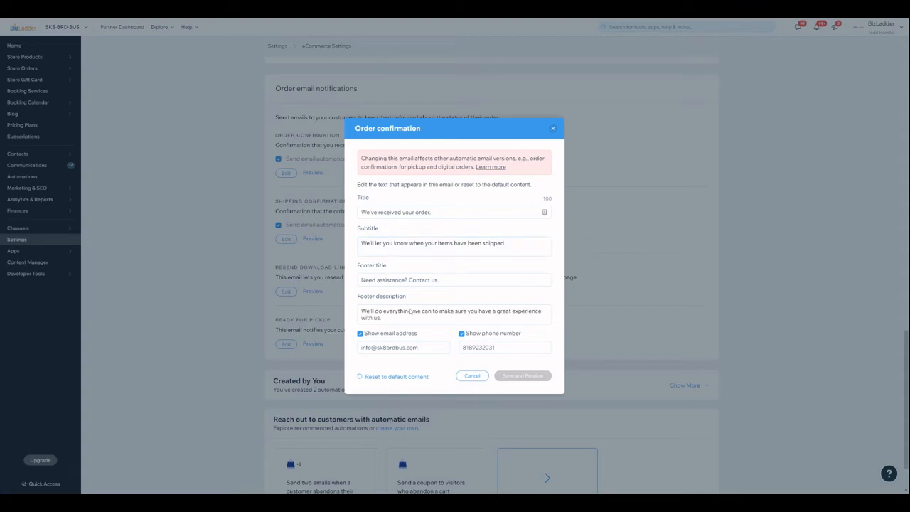
pyautogui.click(472, 375)
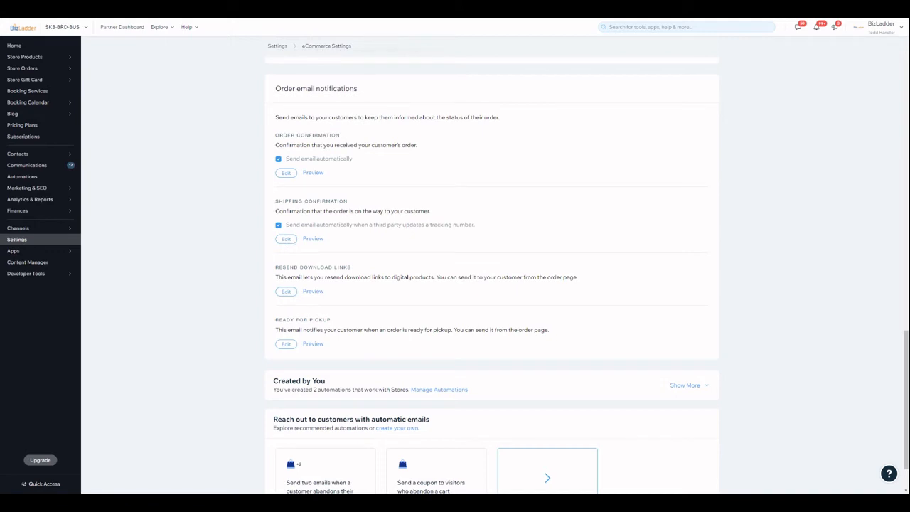
pyautogui.moveTo(418, 251)
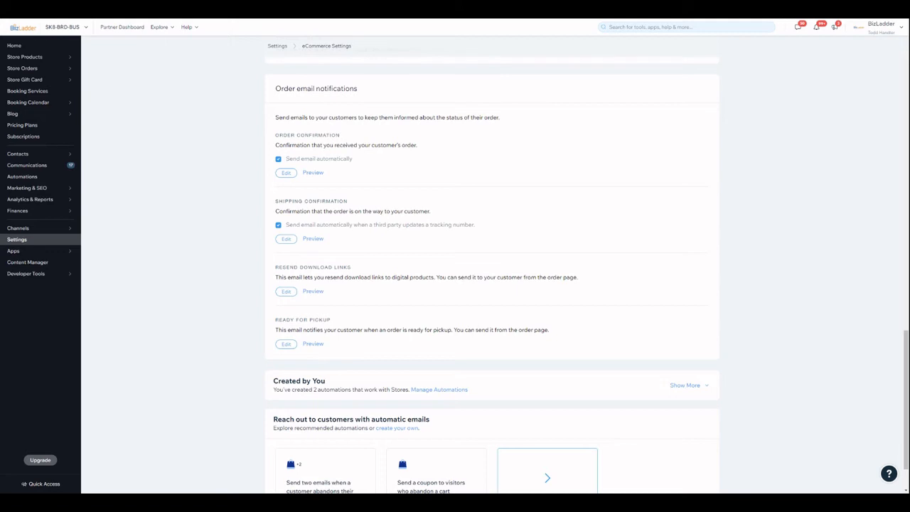
pyautogui.moveTo(113, 251)
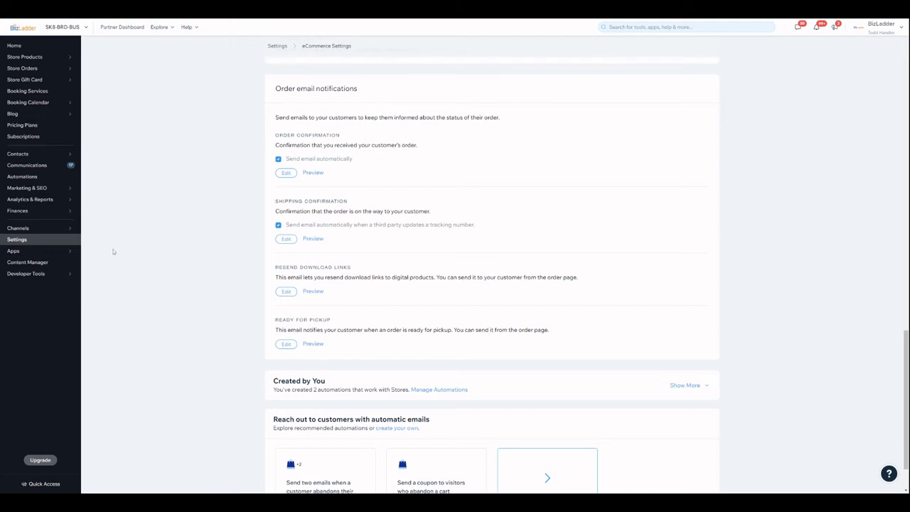
pyautogui.moveTo(70, 247)
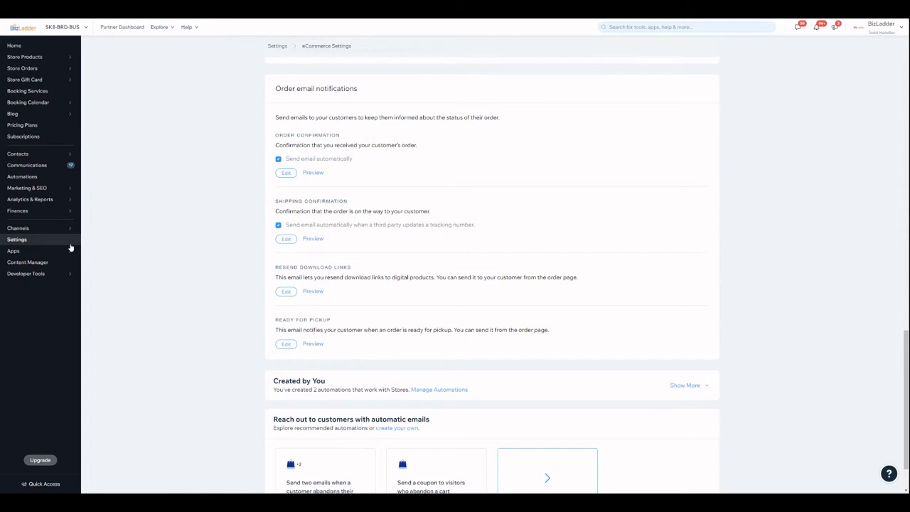
pyautogui.moveTo(71, 249)
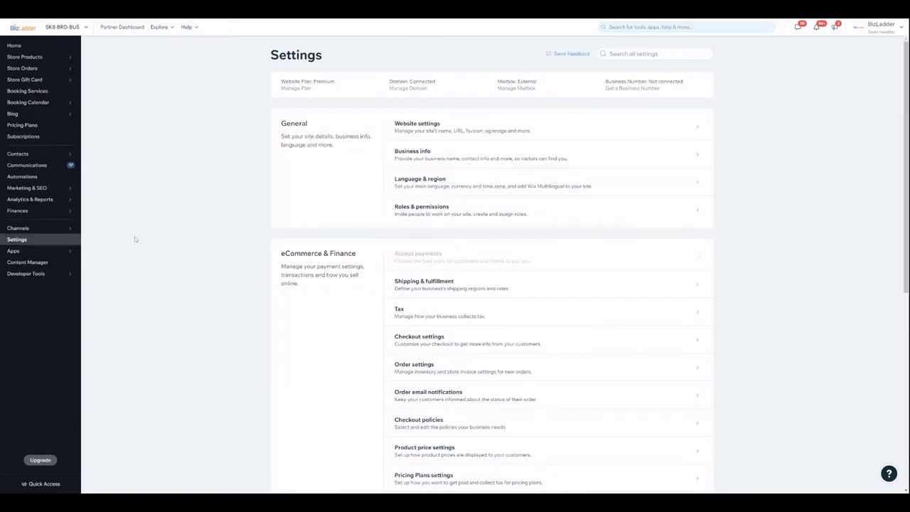
# Step: Open Emails & SMS Reminders under Booking settings to see client confirmation, reminder and cancellation notifications
pyautogui.scroll(-3)
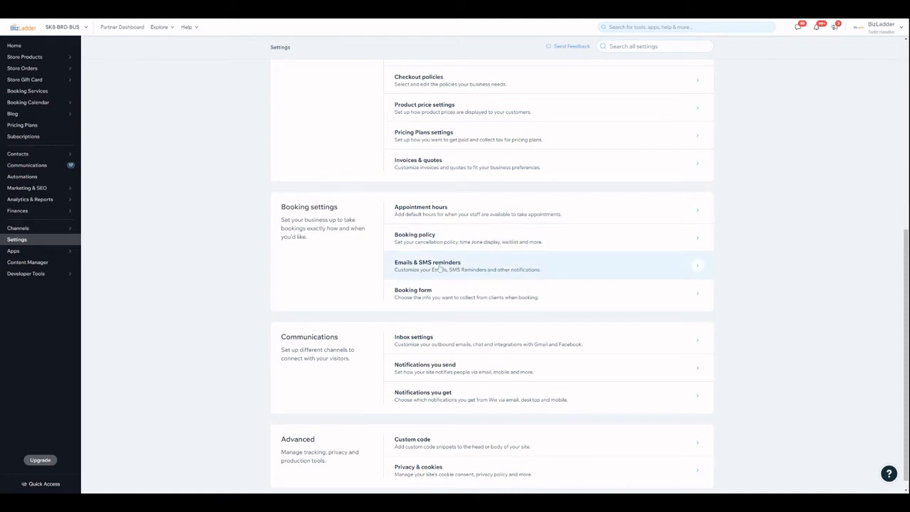
pyautogui.click(467, 265)
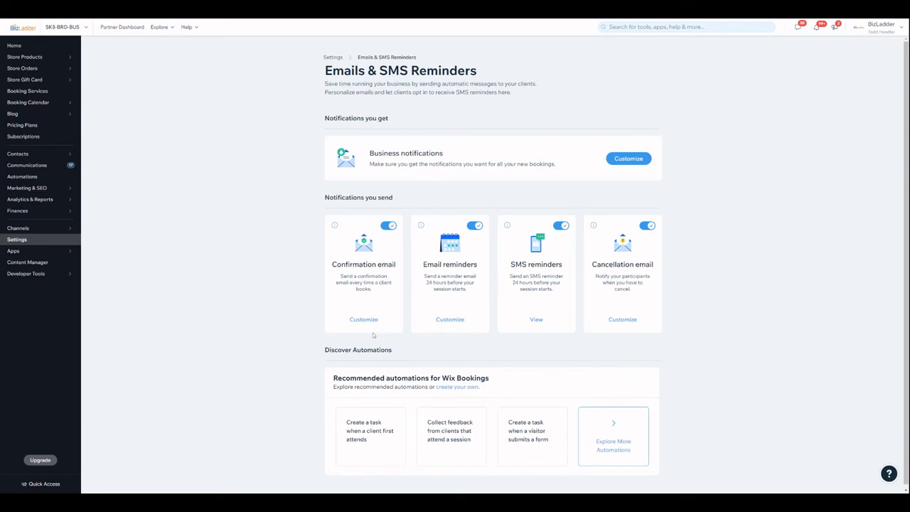
# Step: View the booking confirmation email template, cancel it, then preview and close the SMS reminder
pyautogui.click(364, 320)
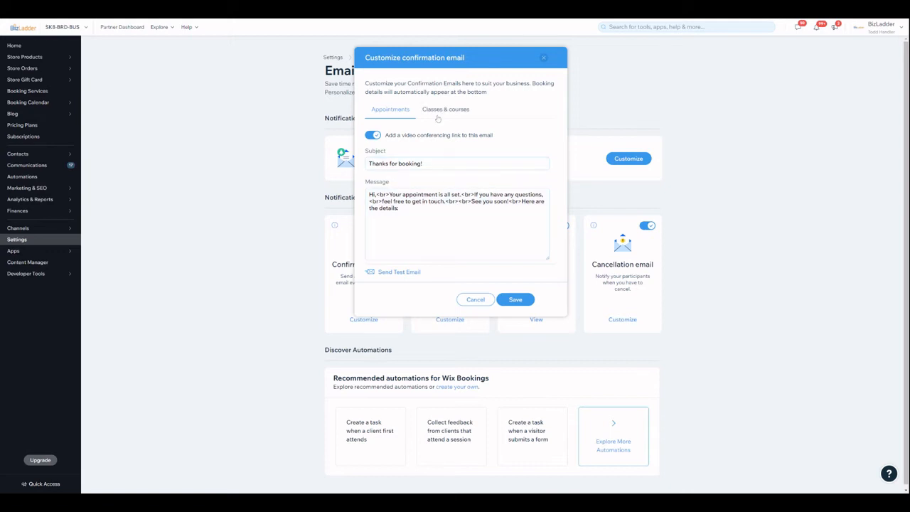
pyautogui.click(446, 109)
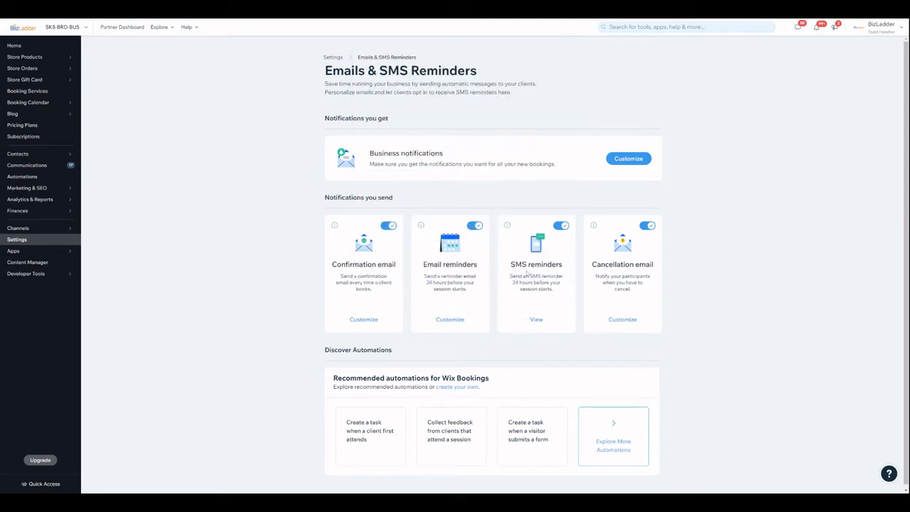
pyautogui.click(536, 320)
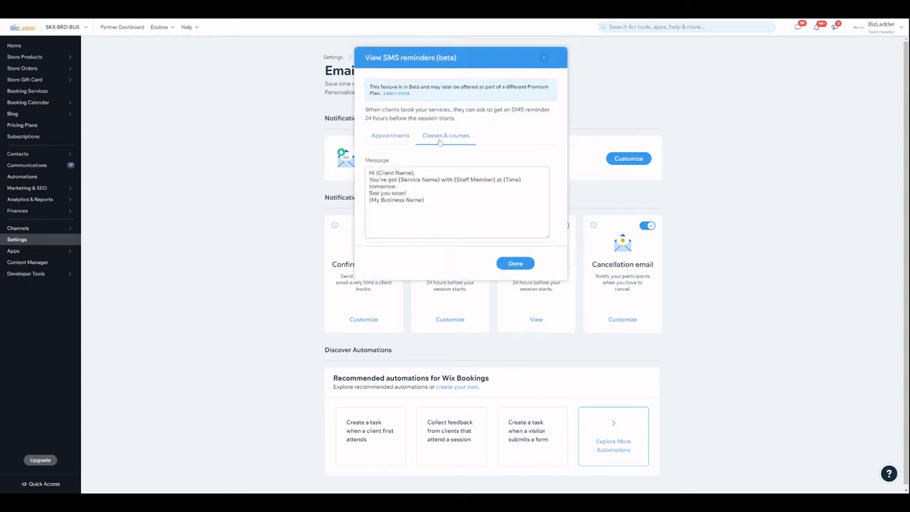
pyautogui.click(390, 135)
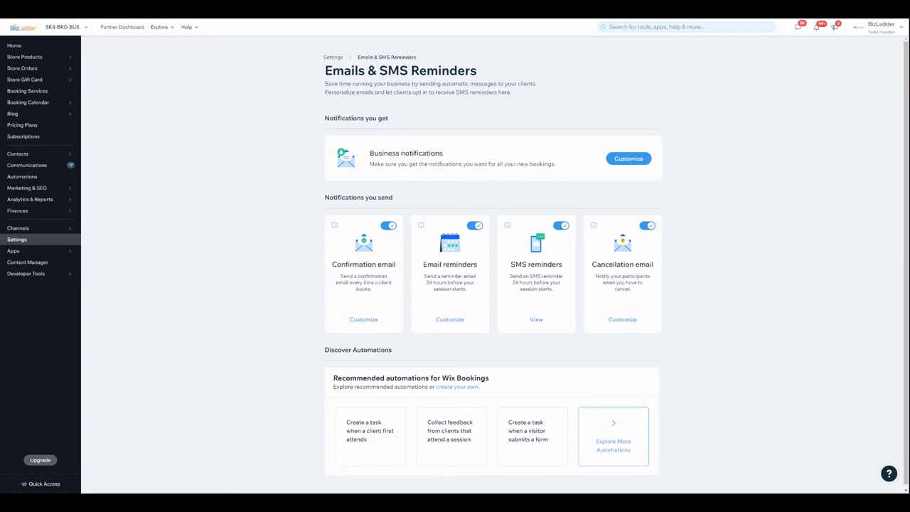
pyautogui.moveTo(243, 243)
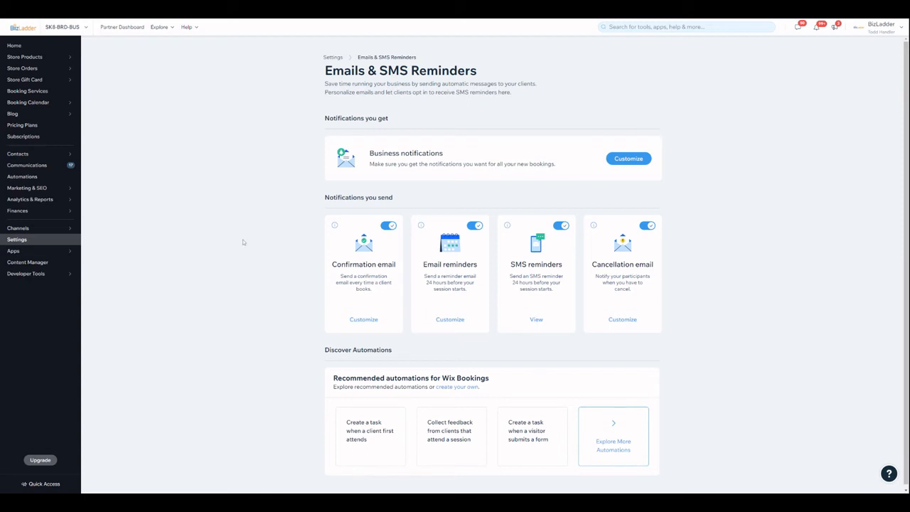
pyautogui.moveTo(139, 170)
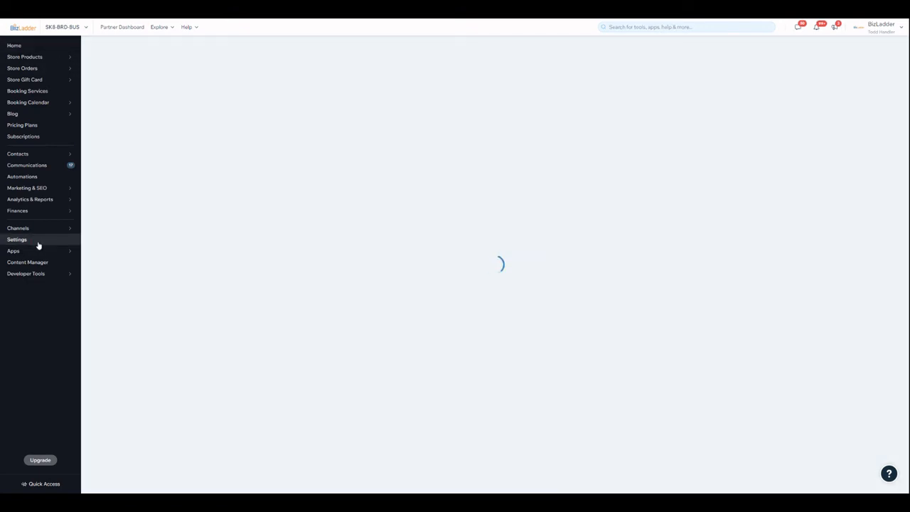
# Step: Go through Notifications You Send down to the Automated Emails You Created list
pyautogui.click(16, 239)
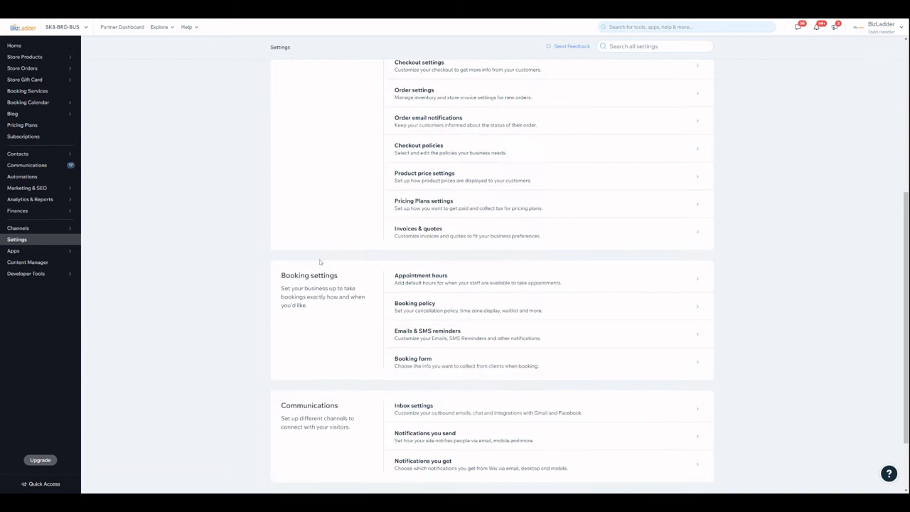
pyautogui.scroll(-3)
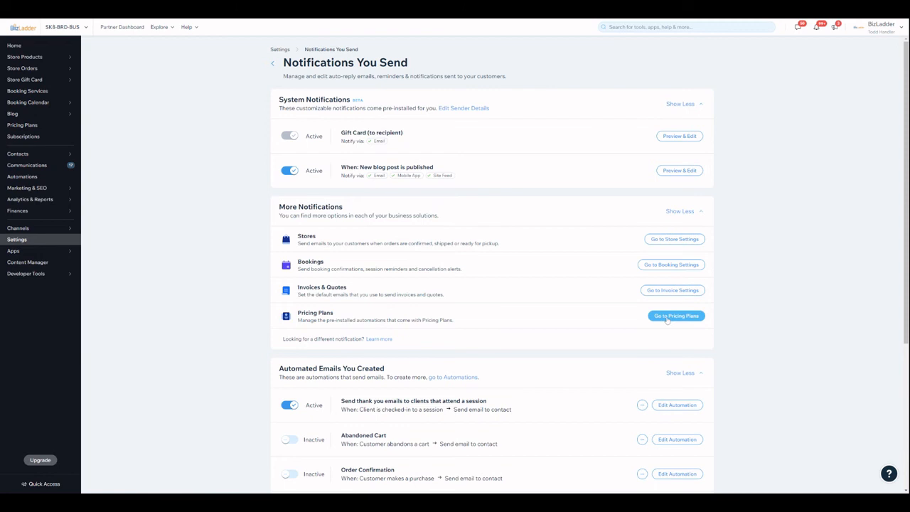
pyautogui.scroll(-3)
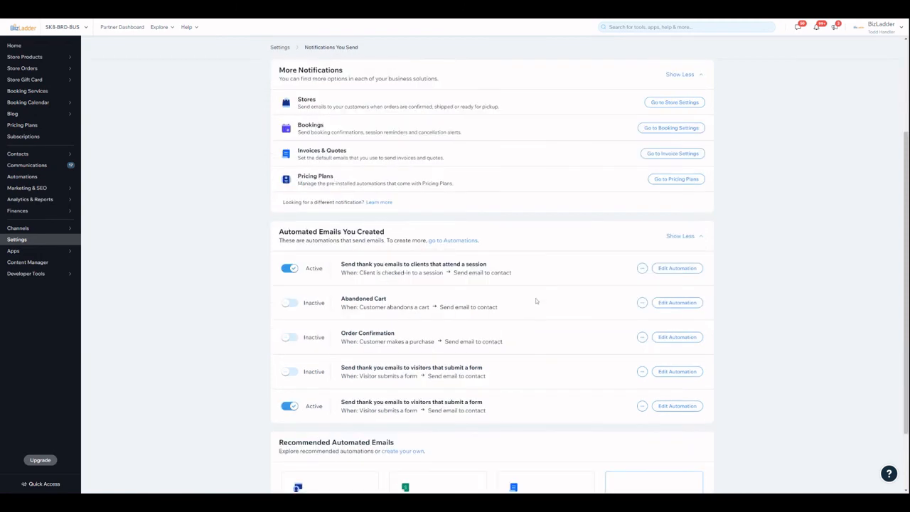
pyautogui.scroll(-3)
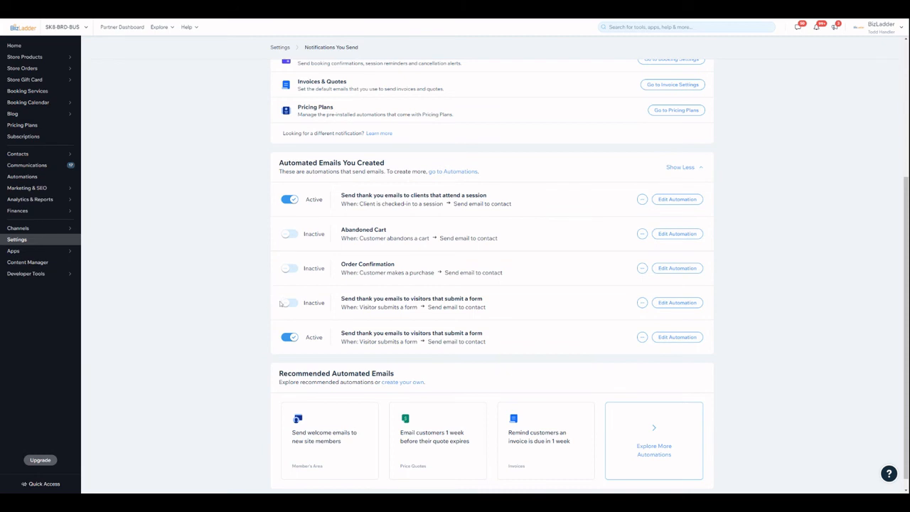
pyautogui.moveTo(280, 304)
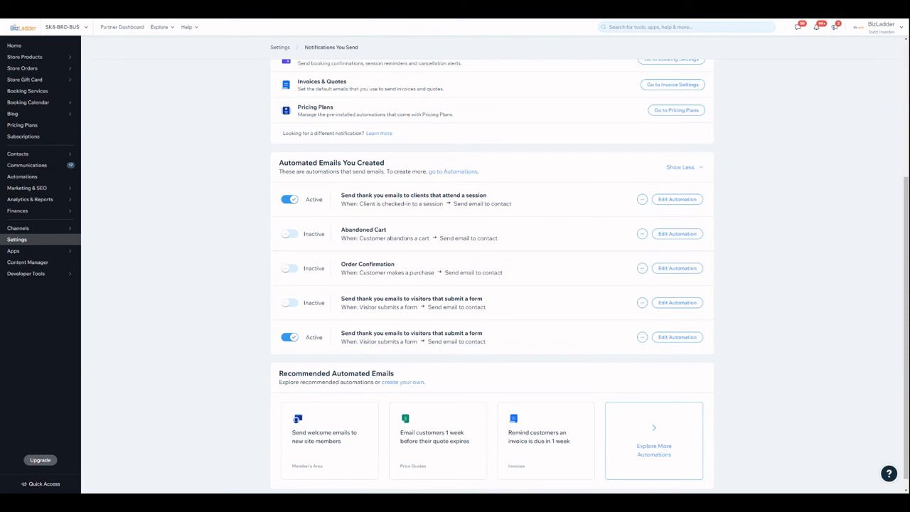
pyautogui.moveTo(127, 213)
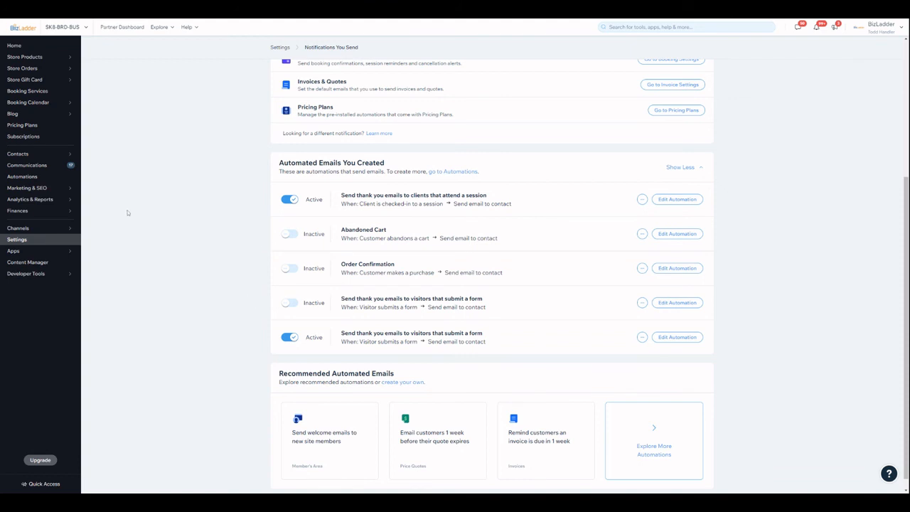
pyautogui.moveTo(22, 176)
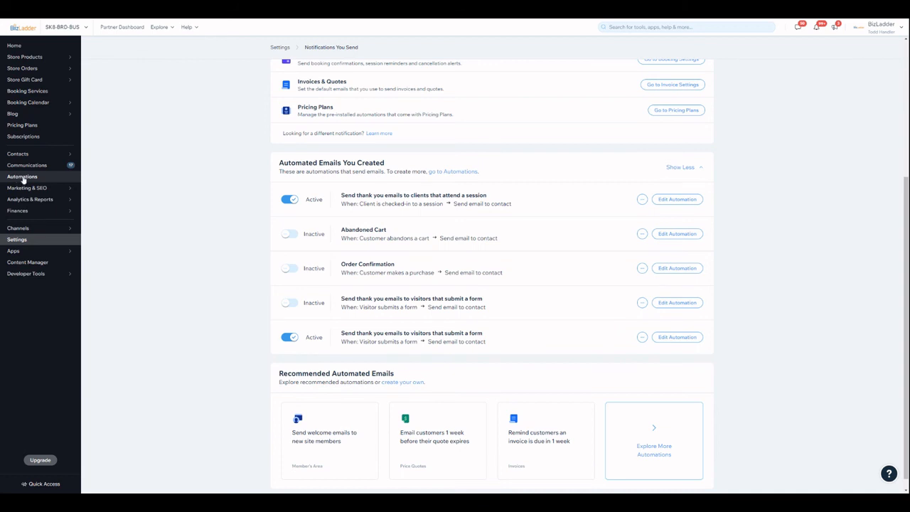
# Step: Create a new automation with Members Area as the trigger app ('Member logs into your site')
pyautogui.click(22, 176)
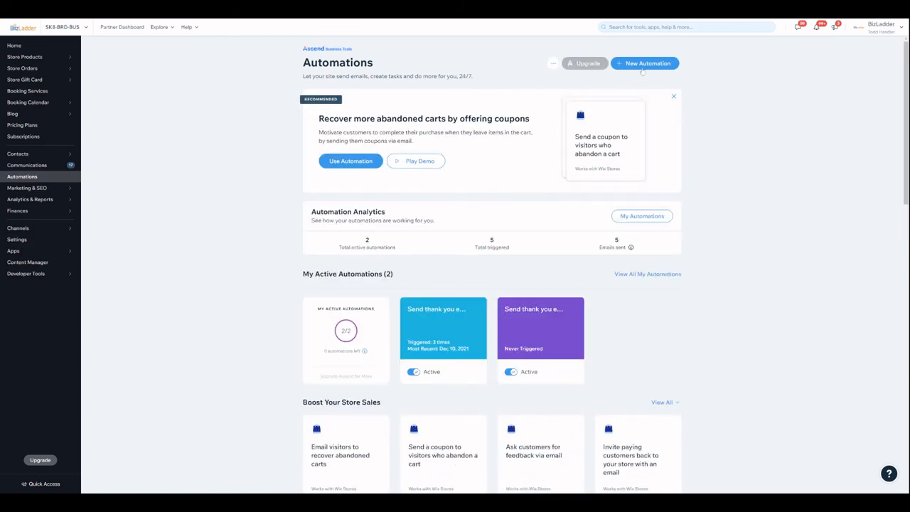
pyautogui.click(644, 63)
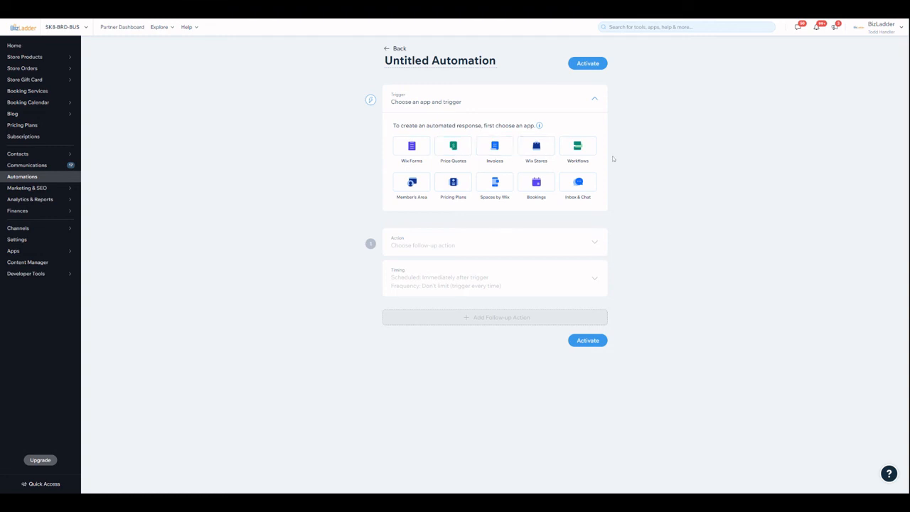
pyautogui.moveTo(510, 251)
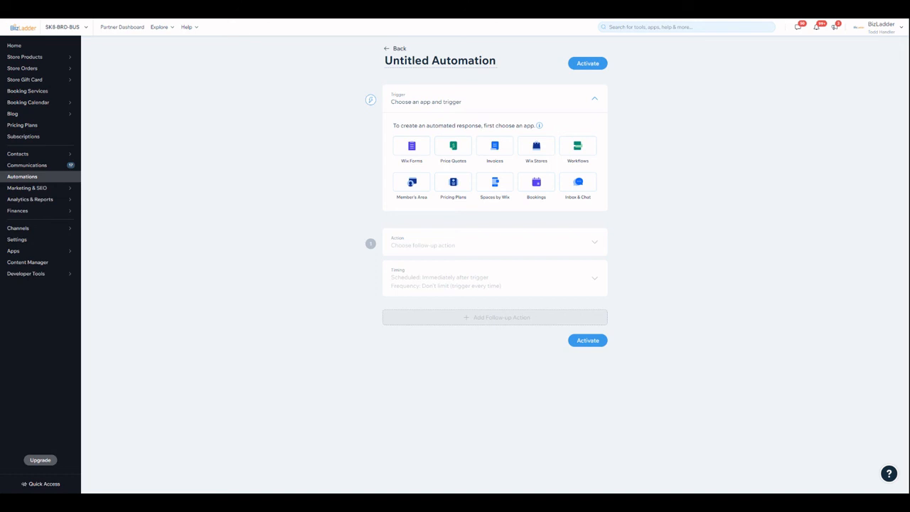
pyautogui.moveTo(536, 147)
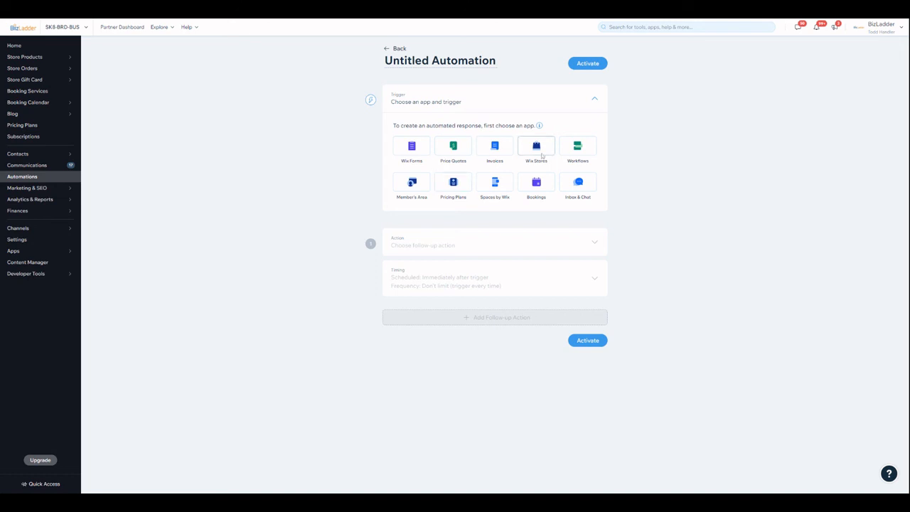
pyautogui.moveTo(412, 183)
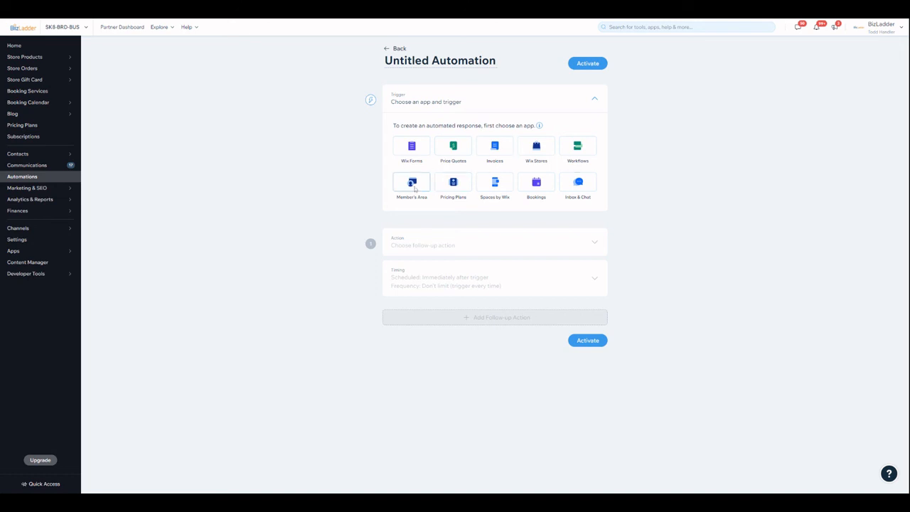
pyautogui.click(411, 182)
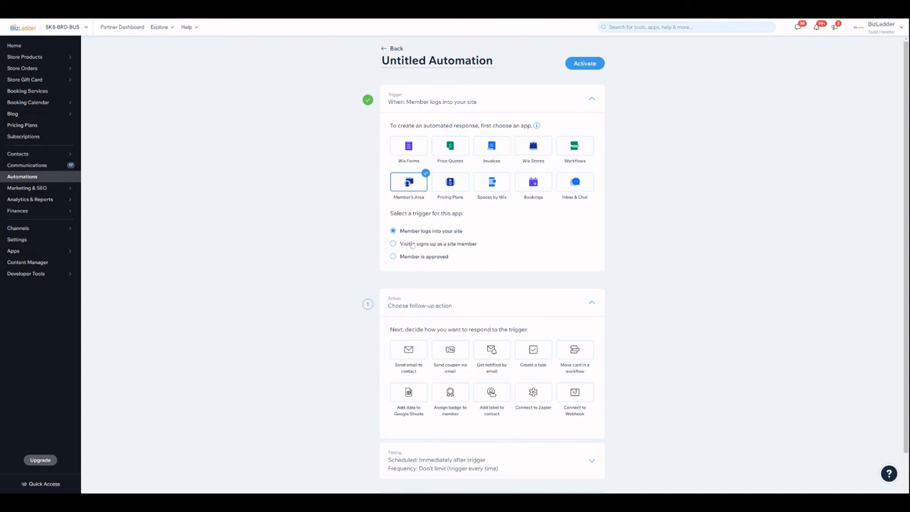
pyautogui.moveTo(423, 190)
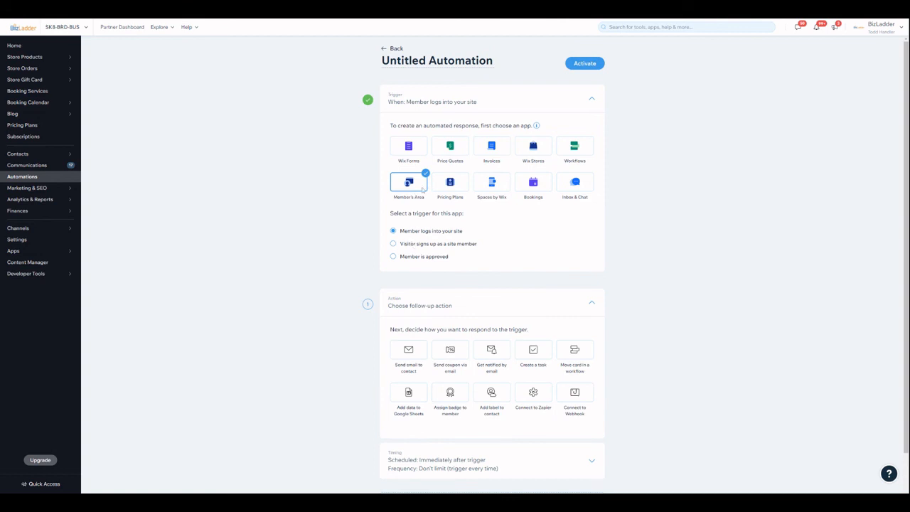